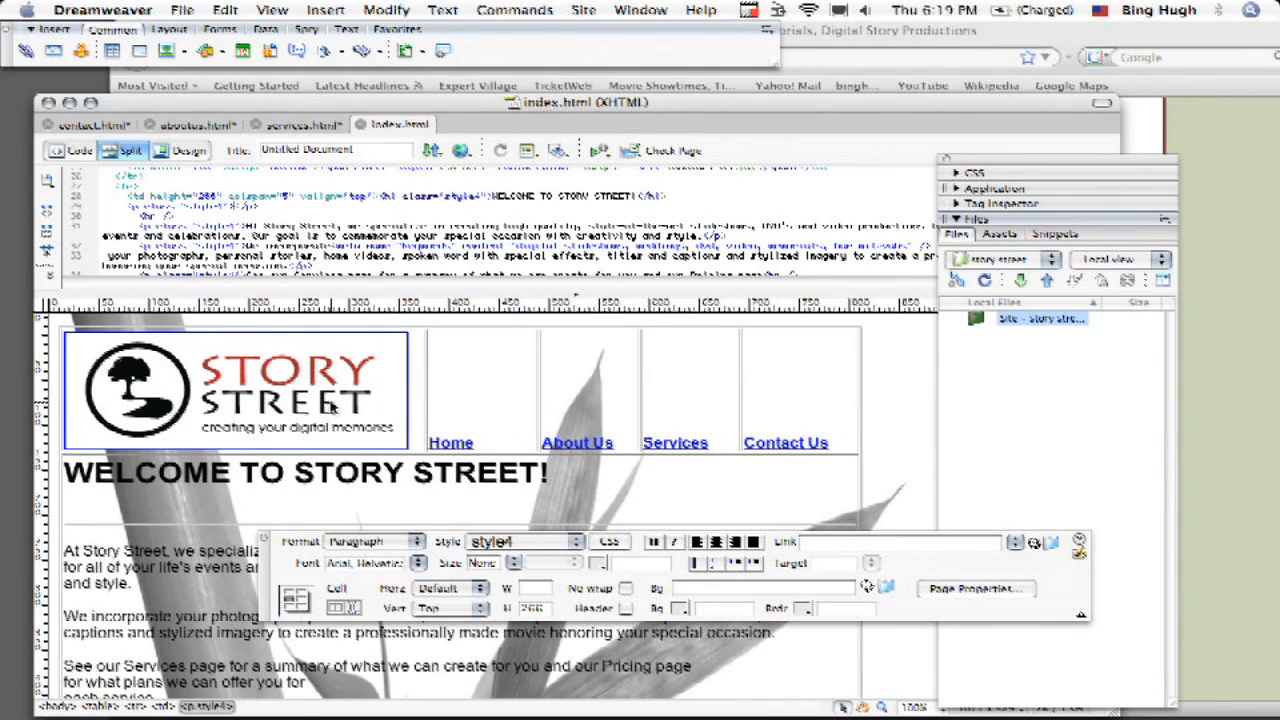
{"action": "mouse_move", "coordinate": [196, 348]}
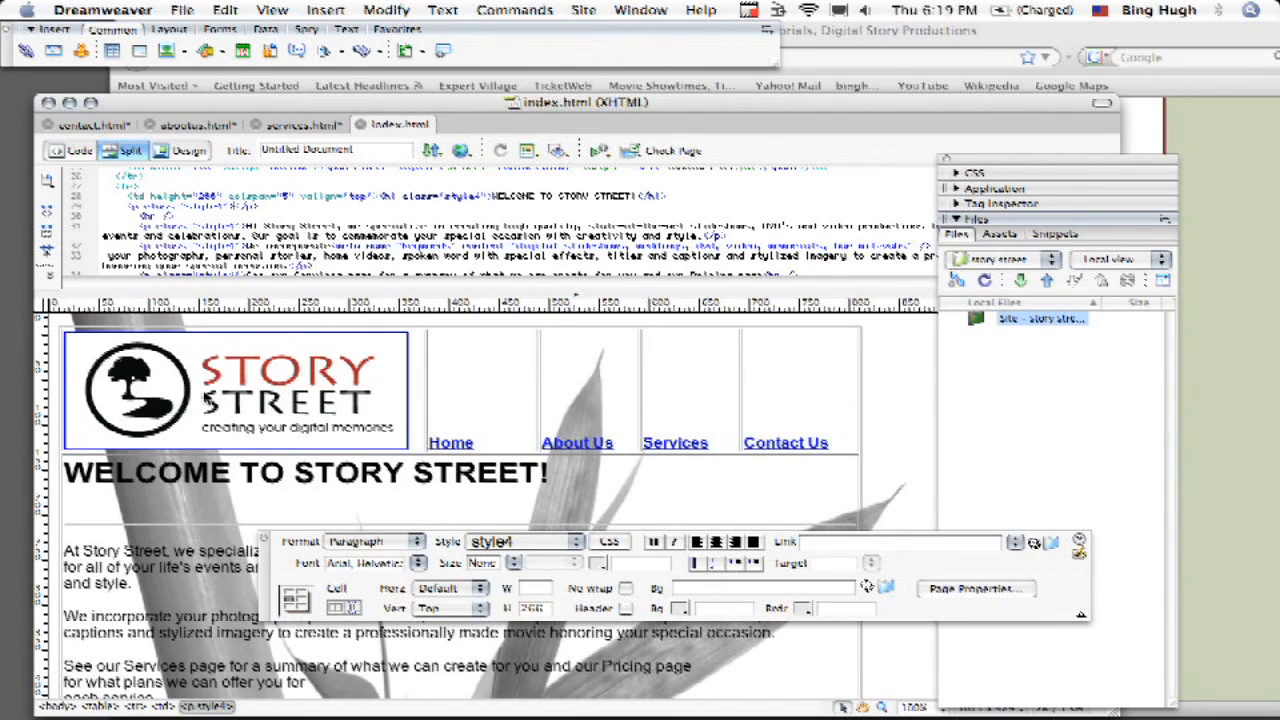
{"action": "mouse_move", "coordinate": [272, 584]}
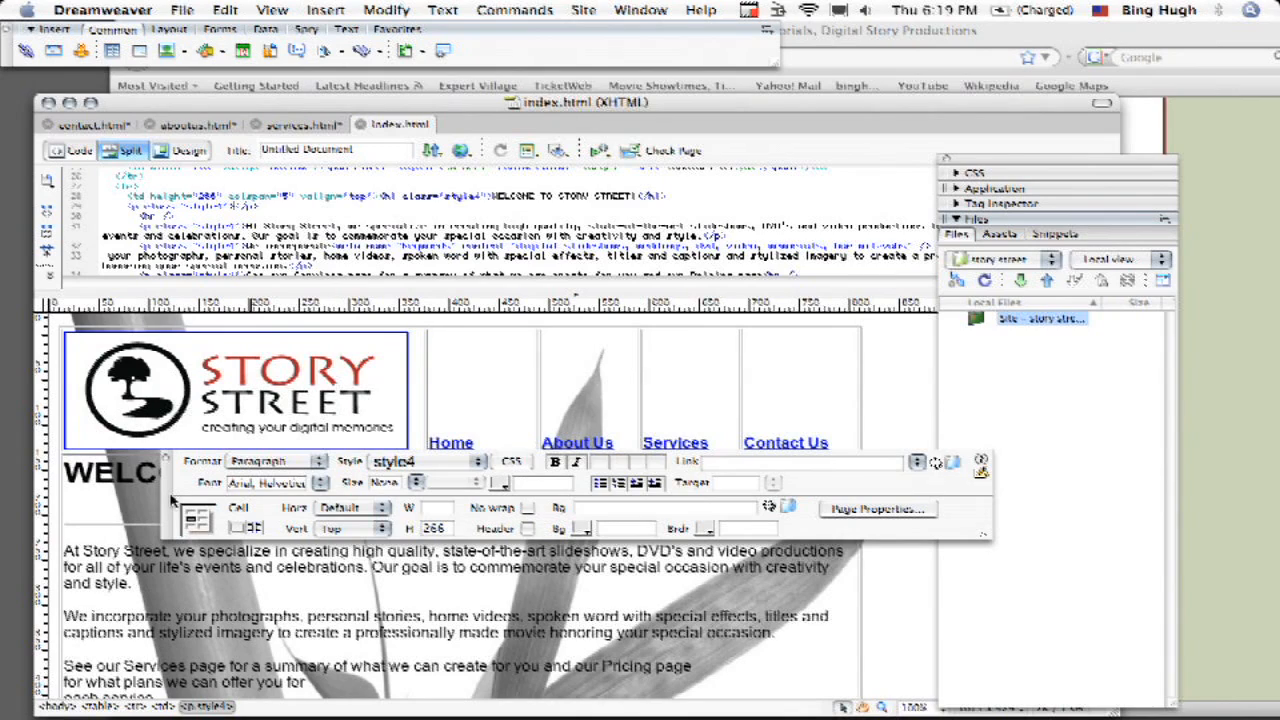
Select the Story Street logo image so its border can be set to 0
{"action": "left_click", "coordinate": [640, 10]}
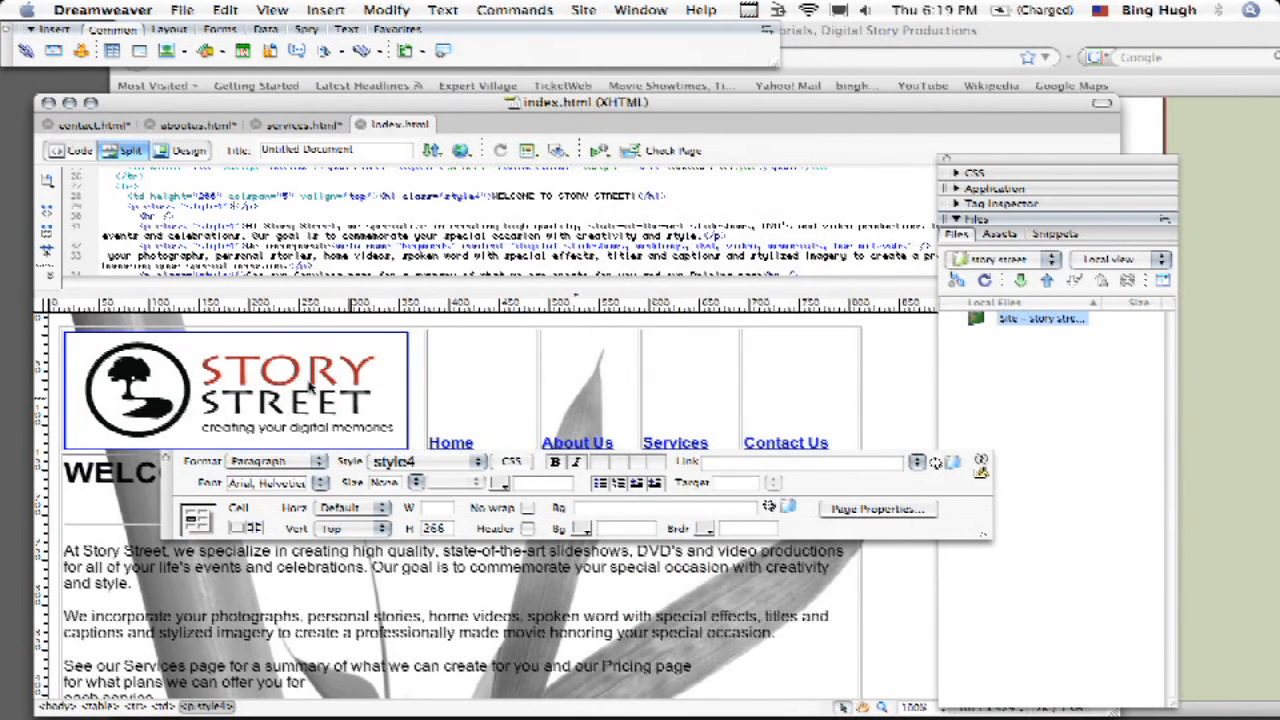
{"action": "left_click", "coordinate": [136, 388]}
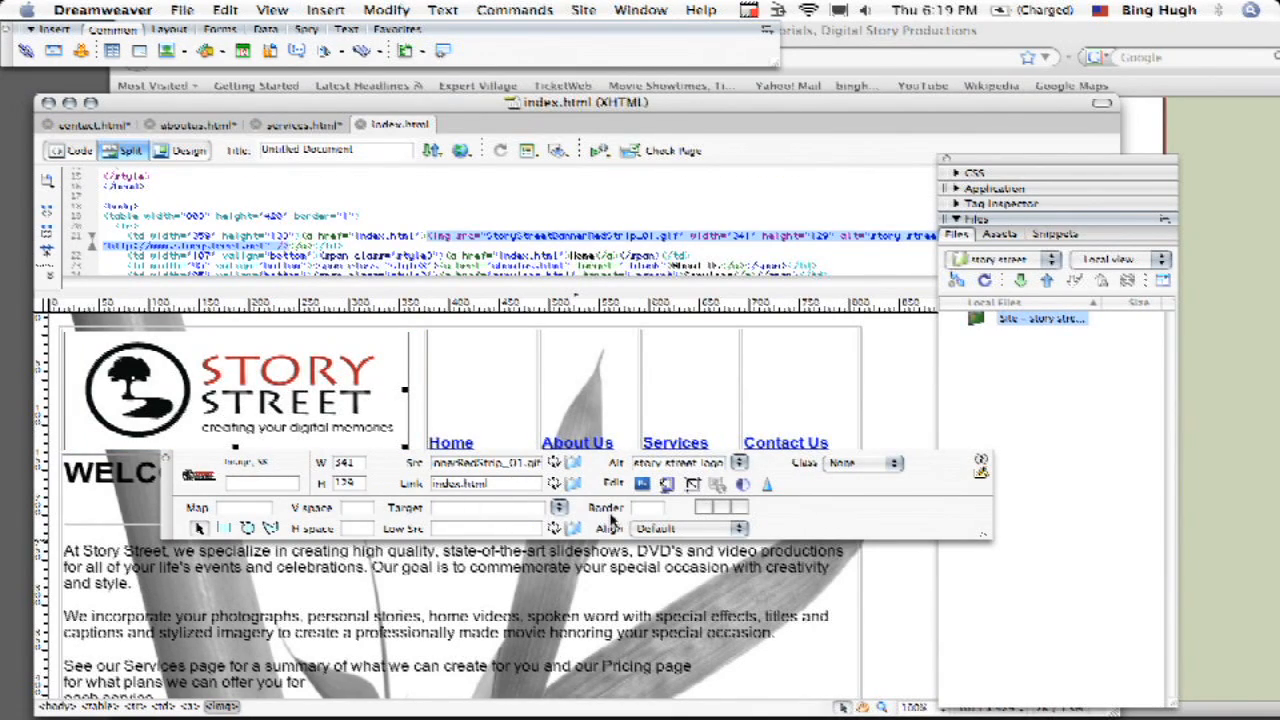
{"action": "mouse_move", "coordinate": [620, 518]}
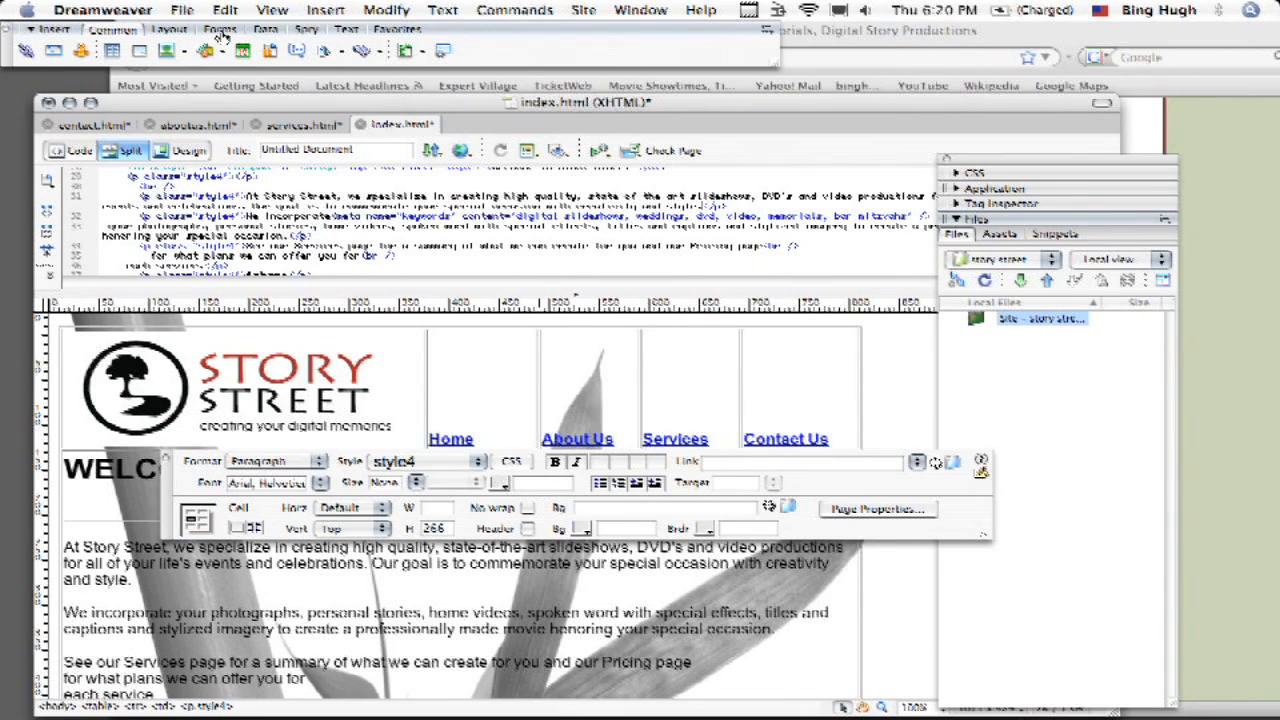
Preview index.html in Safari, saving changes when prompted
{"action": "left_click", "coordinate": [460, 150]}
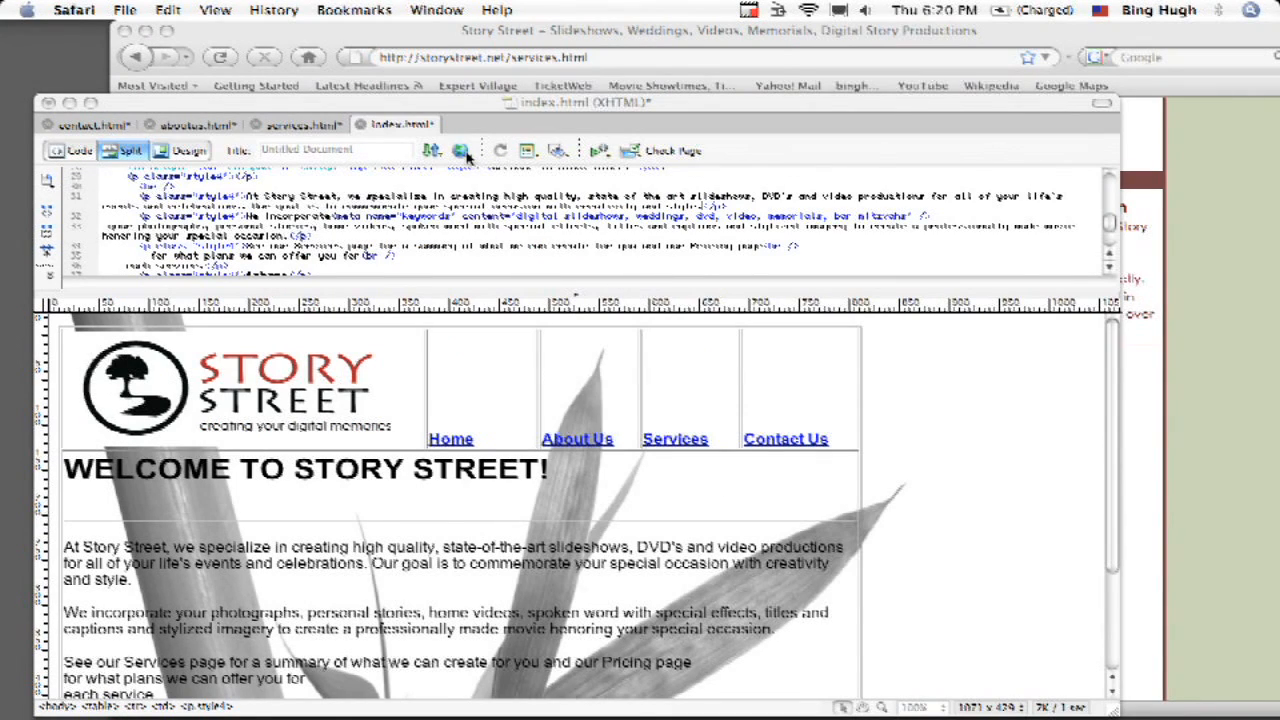
{"action": "left_click", "coordinate": [460, 152]}
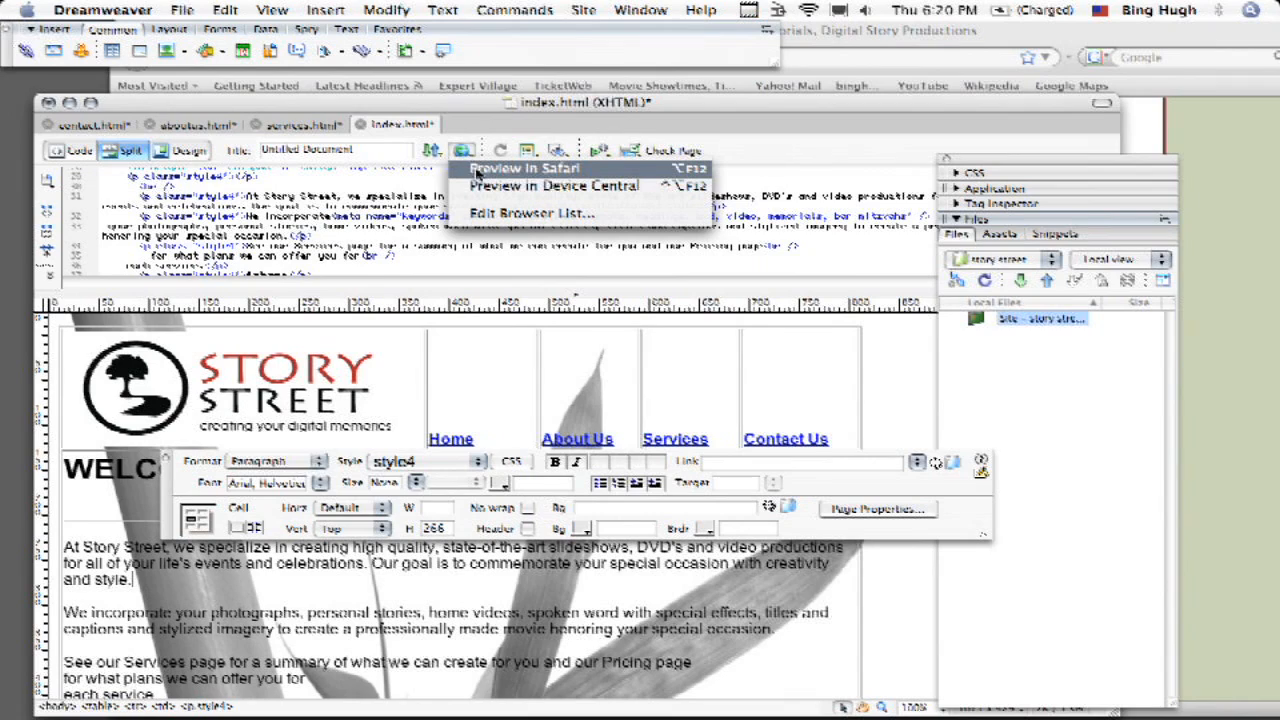
{"action": "left_click", "coordinate": [530, 168]}
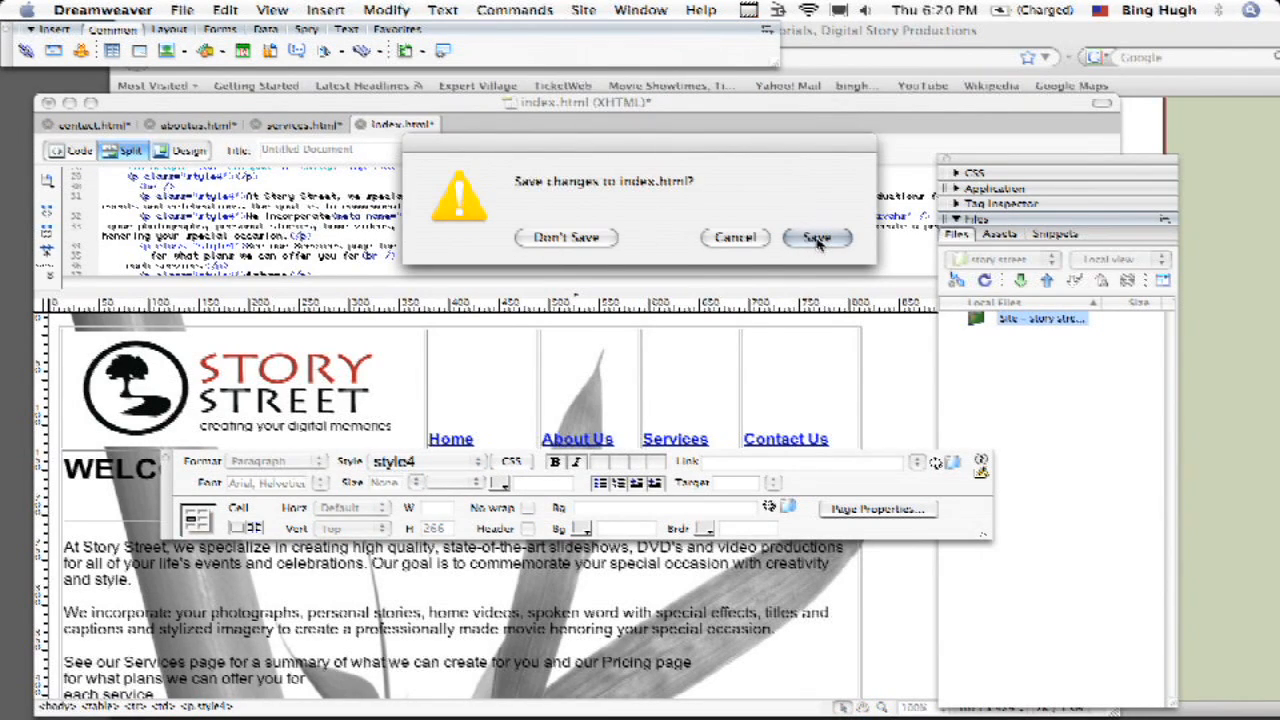
{"action": "left_click", "coordinate": [816, 236]}
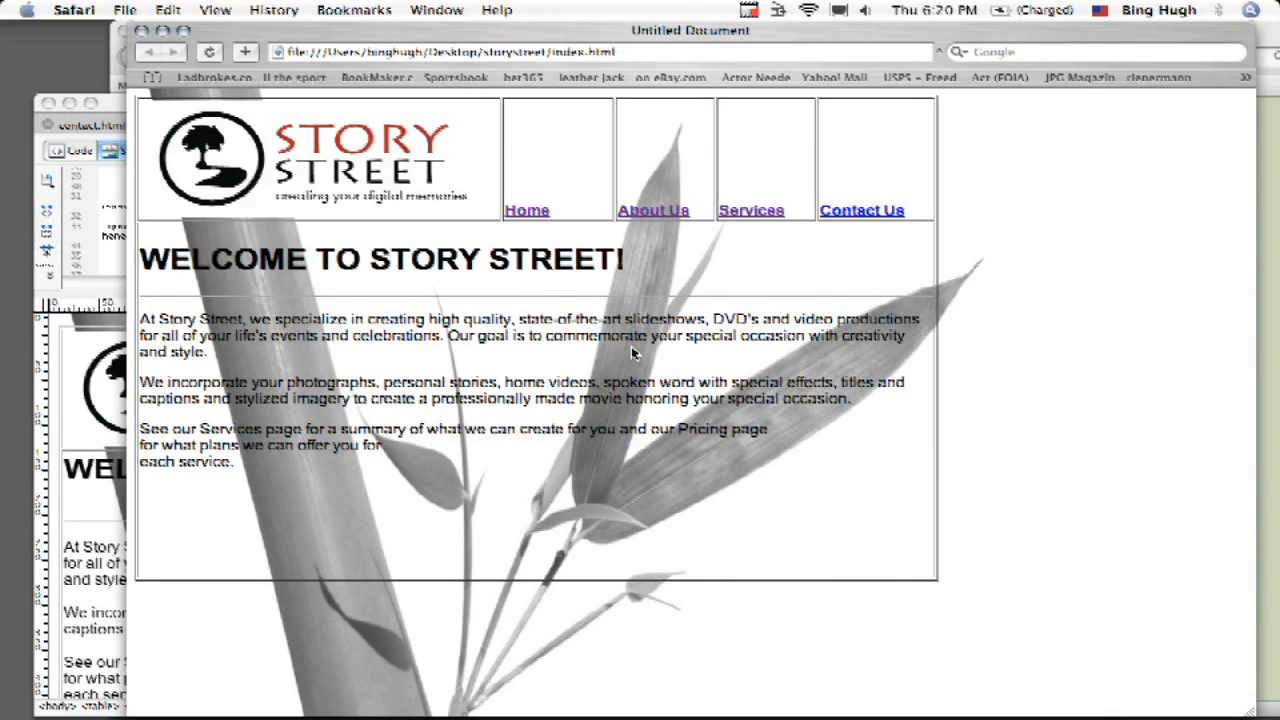
{"action": "mouse_move", "coordinate": [460, 198]}
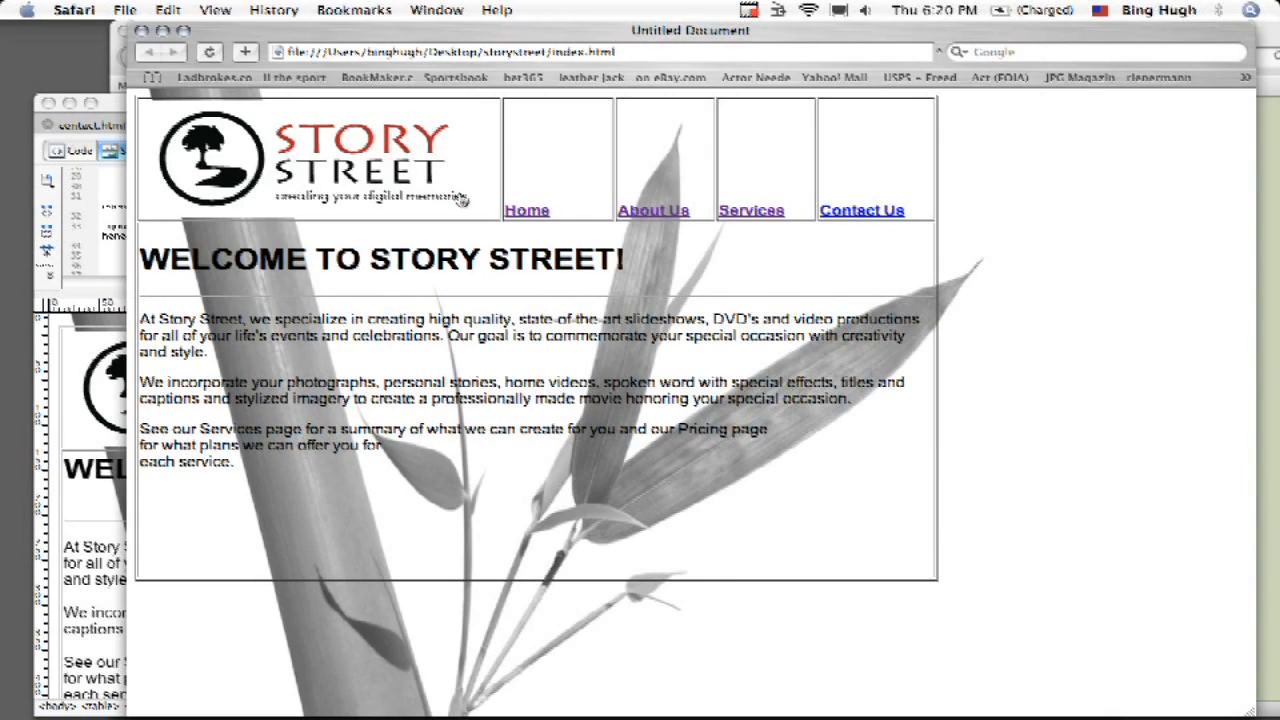